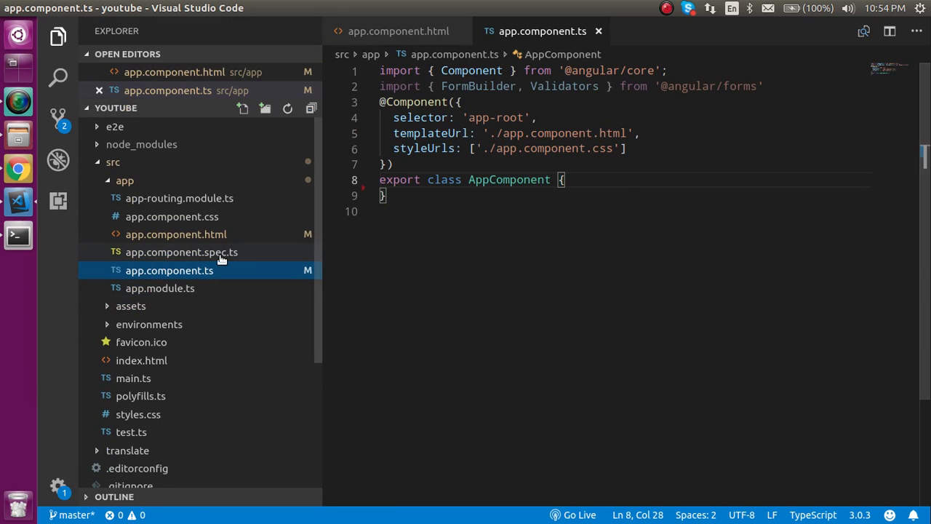
pyautogui.moveTo(169, 269)
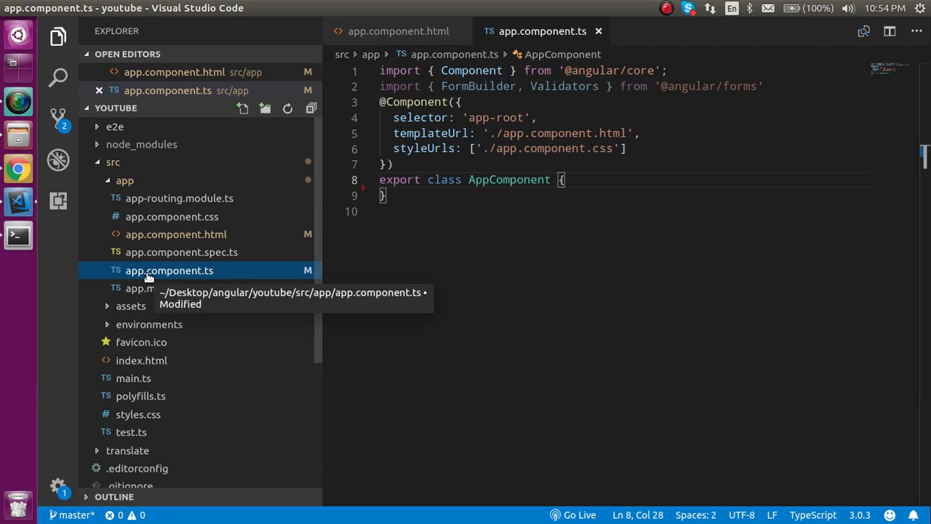
# Declare color="red" inside the AppComponent class body.
pyautogui.write('c')
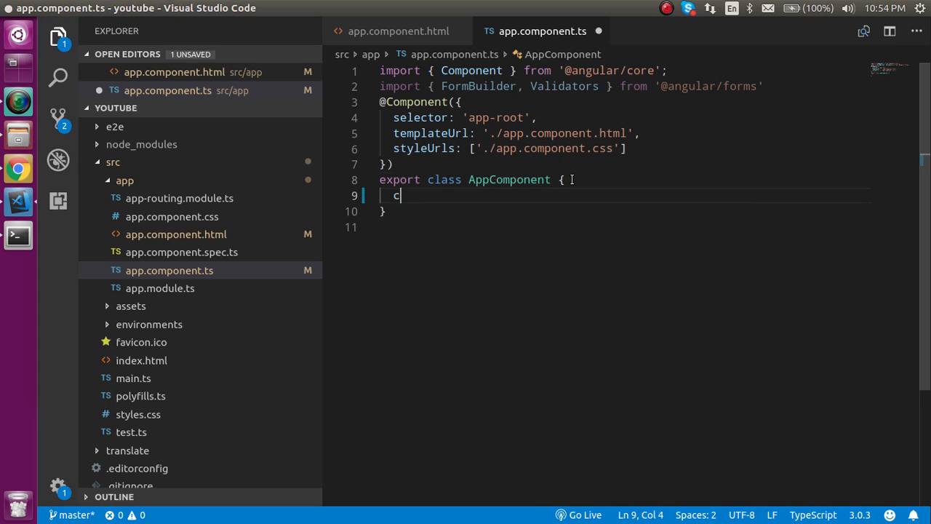
pyautogui.write('olor=')
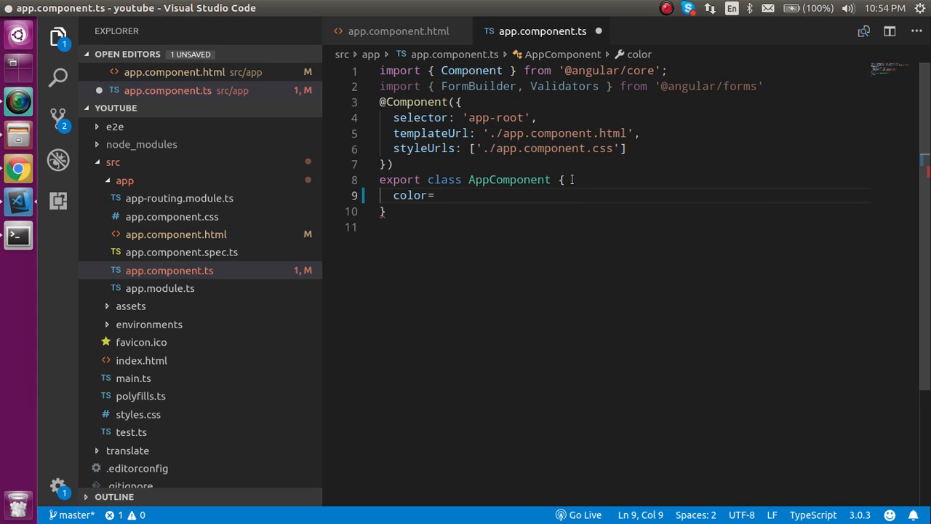
pyautogui.write('"red"')
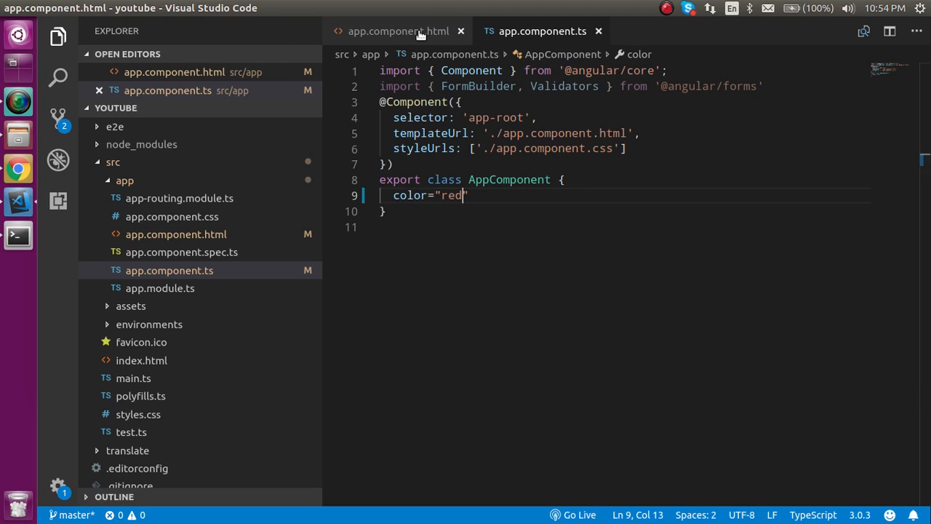
# Write <div [ngSwitch]="color"></div> below the h1 in app.component.html.
pyautogui.click(399, 31)
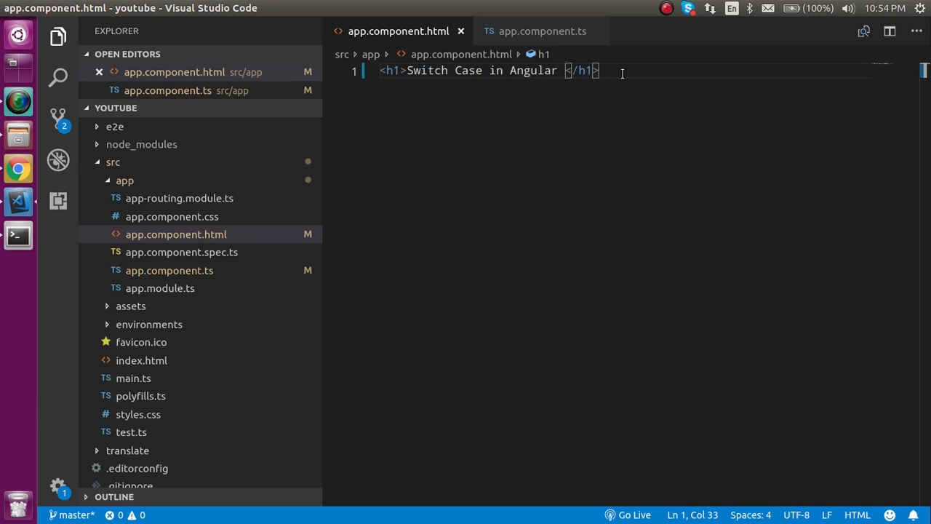
pyautogui.press('Enter')
pyautogui.write('<div []>')
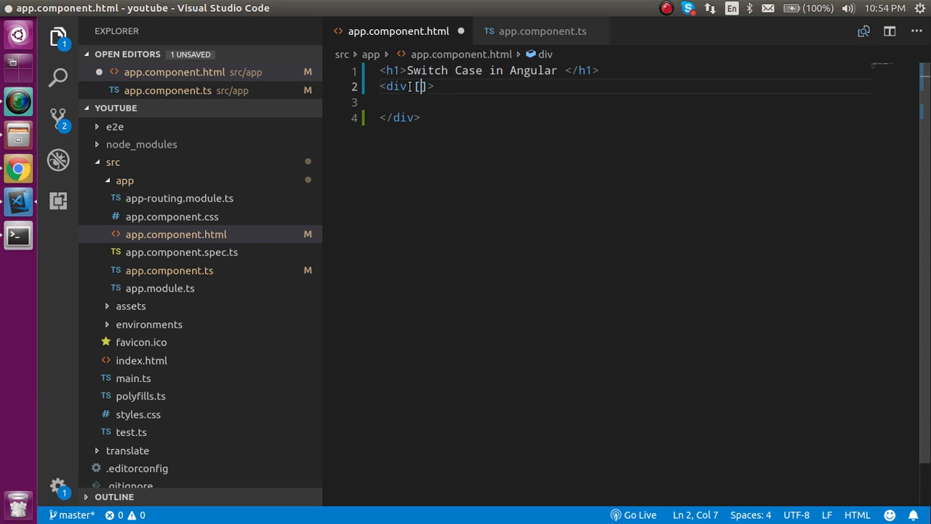
pyautogui.write('ng')
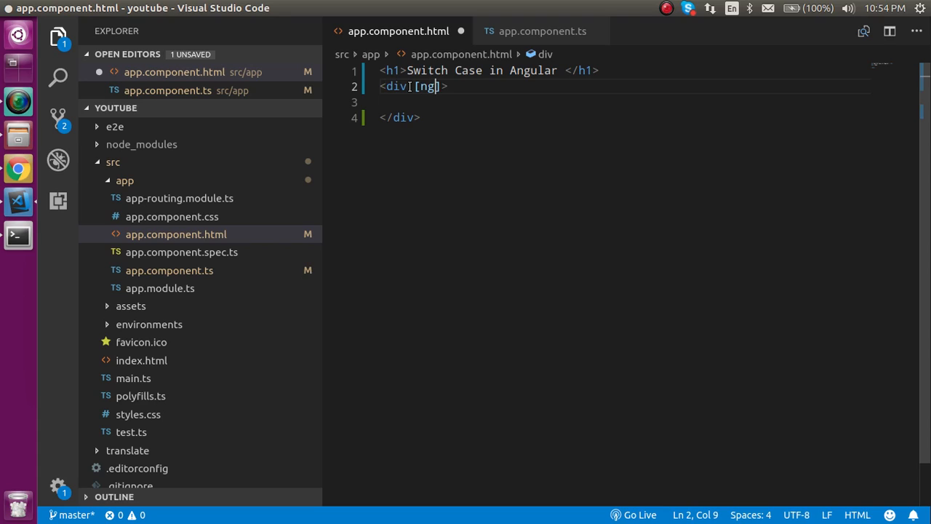
pyautogui.write('S')
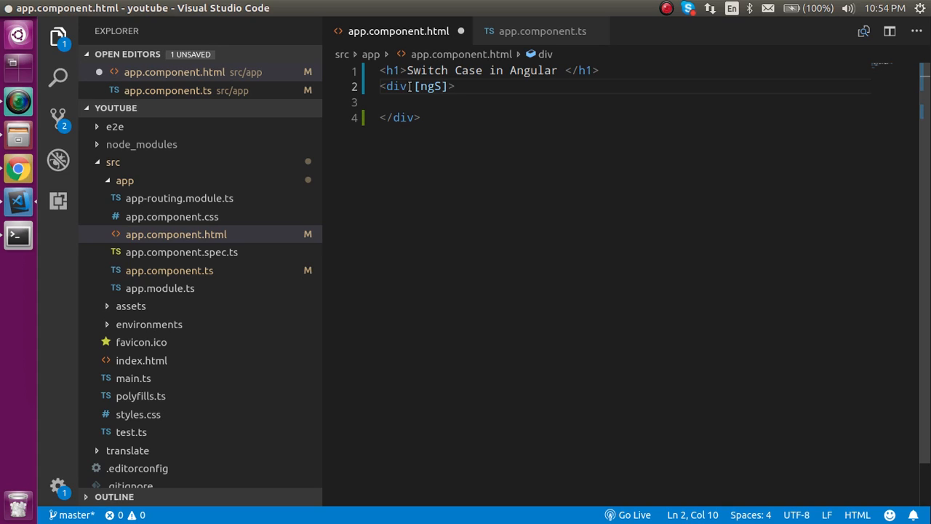
pyautogui.write('witch')
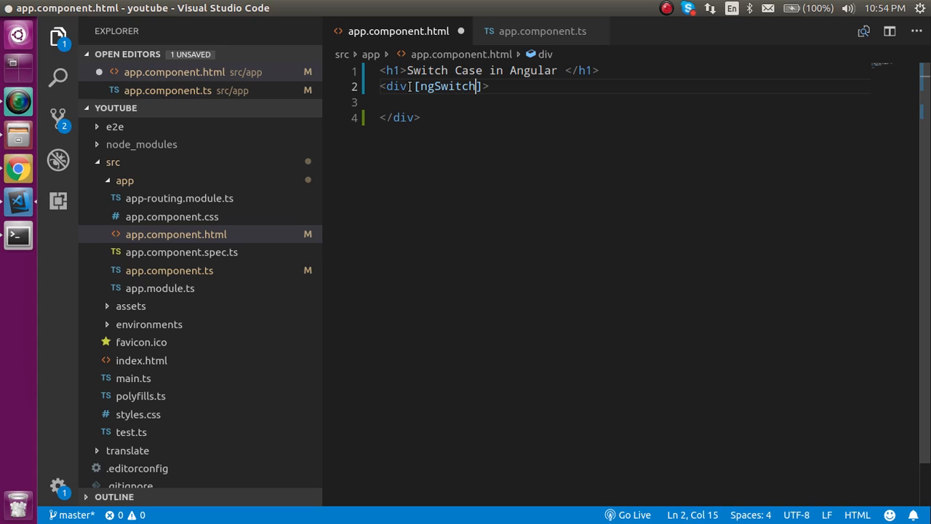
pyautogui.write(']')
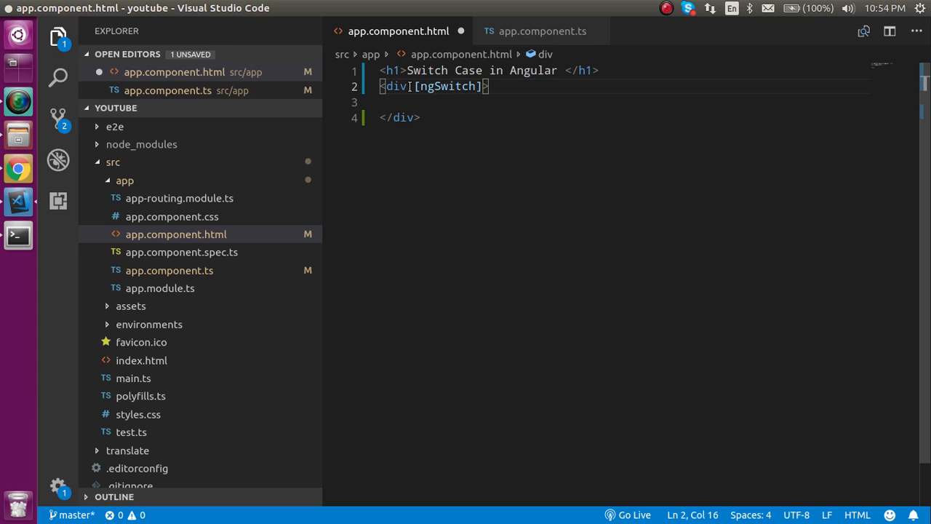
pyautogui.write('="col"')
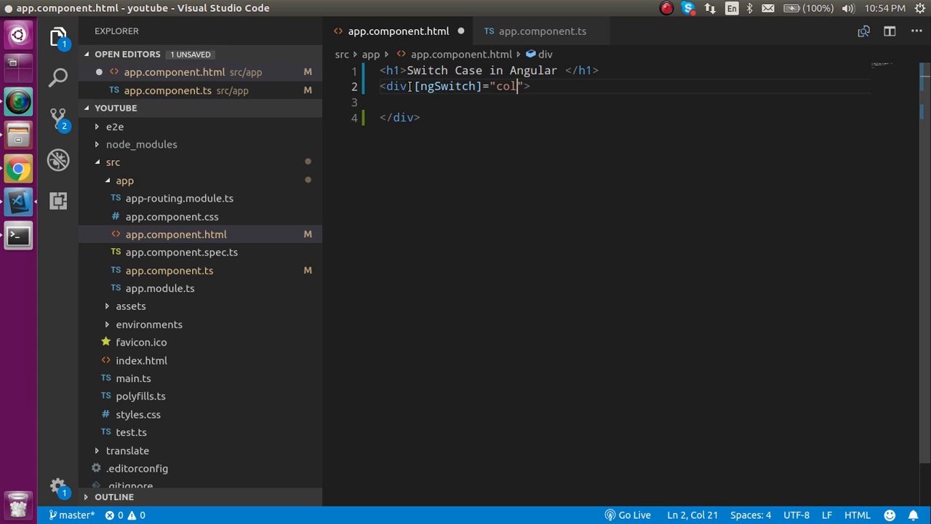
pyautogui.write('or')
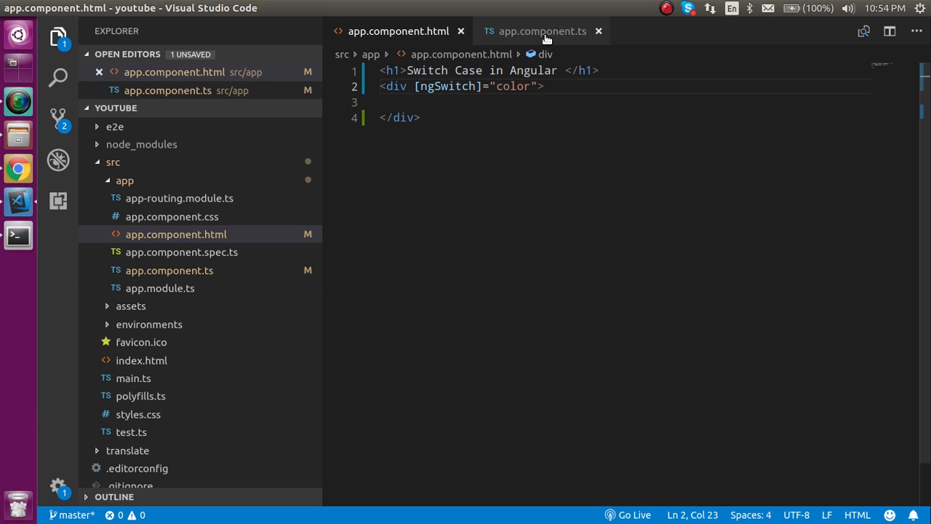
pyautogui.click(398, 30)
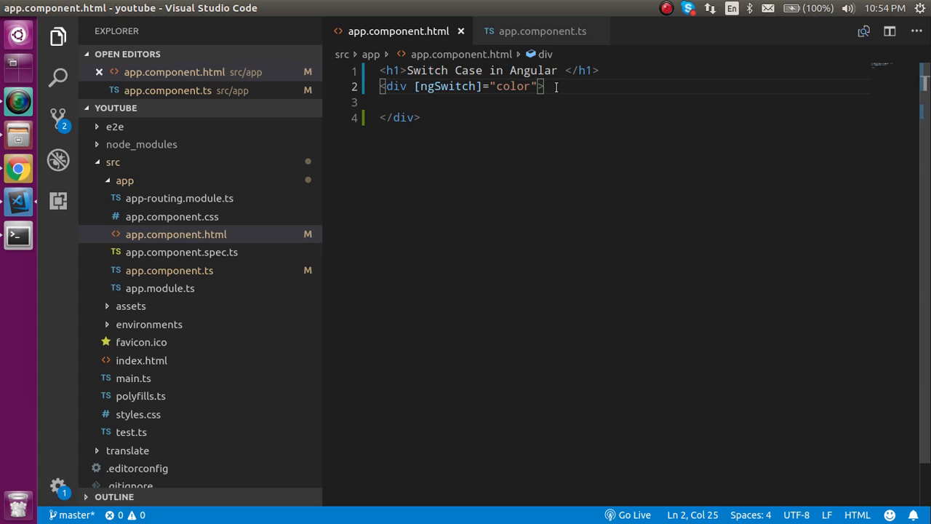
# Write <h2 *ngSwitchCase="'red'"> red color</h2> inside the ngSwitch div.
pyautogui.write('h2')
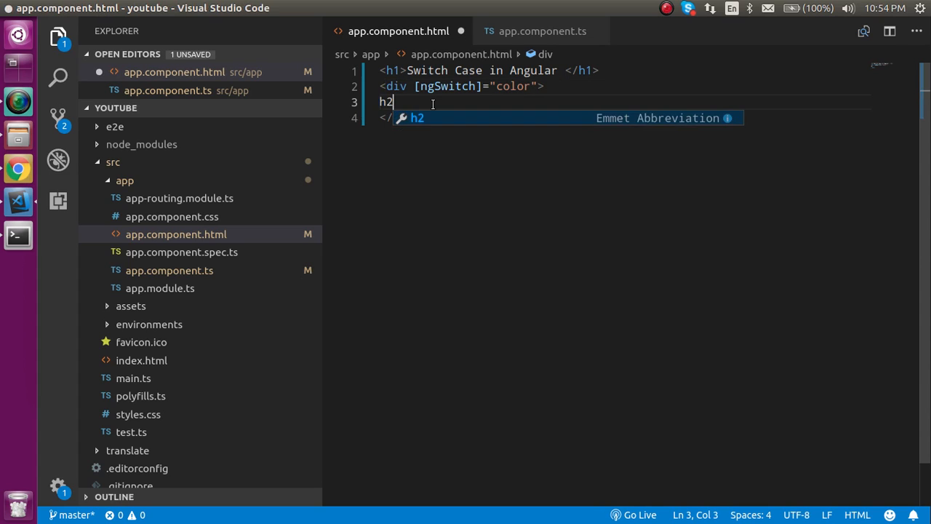
pyautogui.press('Tab')
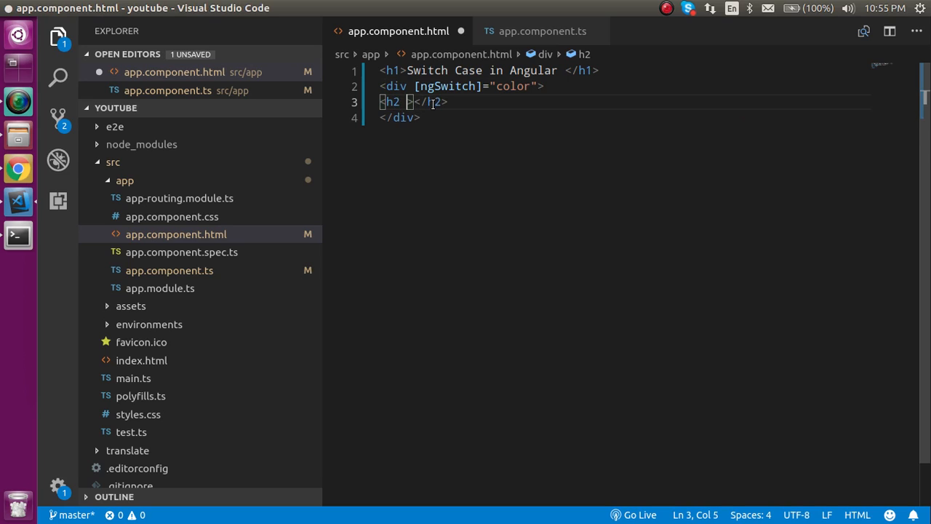
pyautogui.write('*')
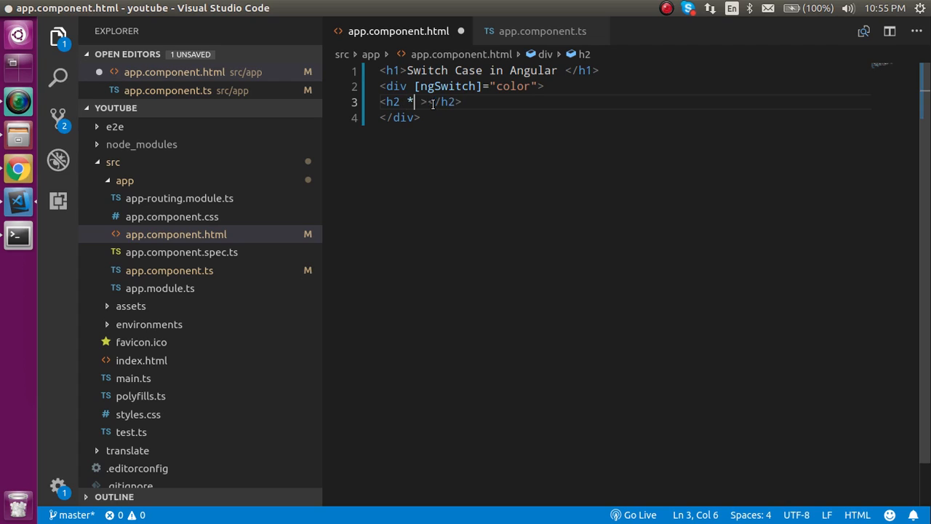
pyautogui.write('ngSwitchC')
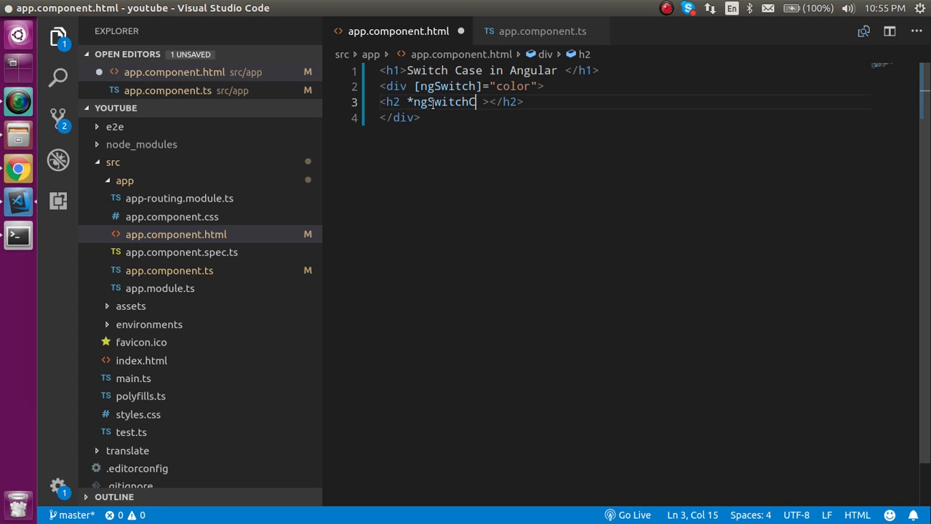
pyautogui.write('ase')
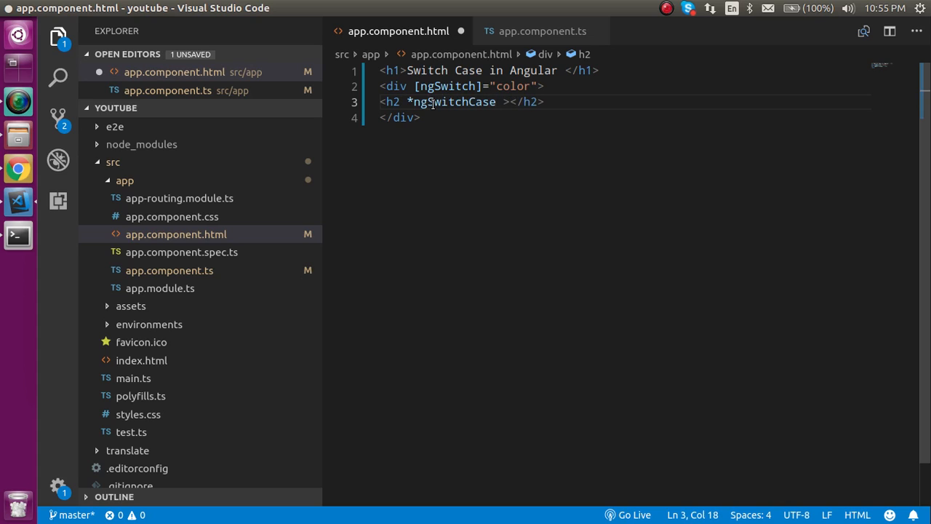
pyautogui.write('=')
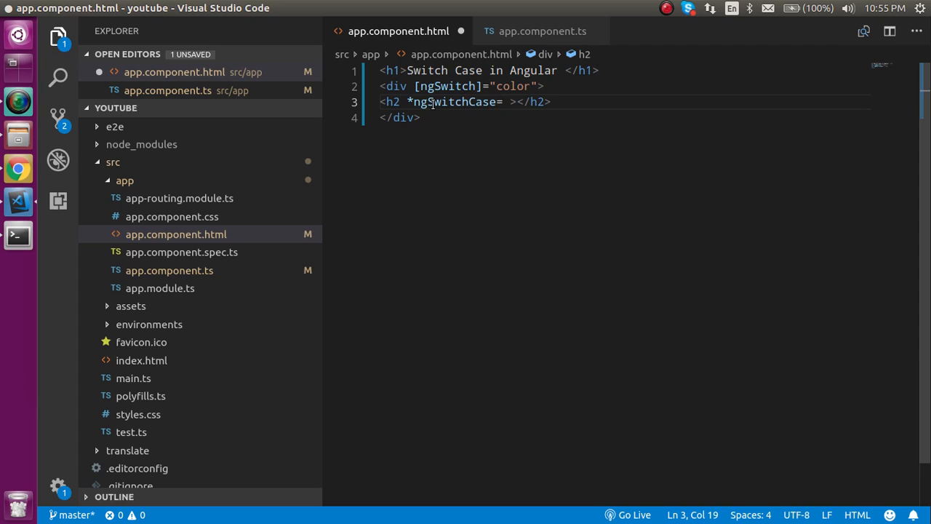
pyautogui.write('\'red\'">')
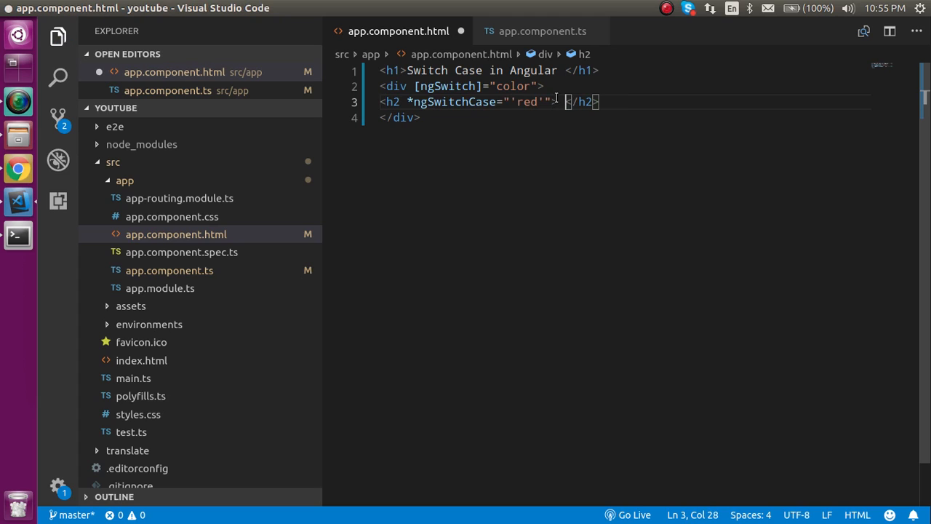
pyautogui.write('red color')
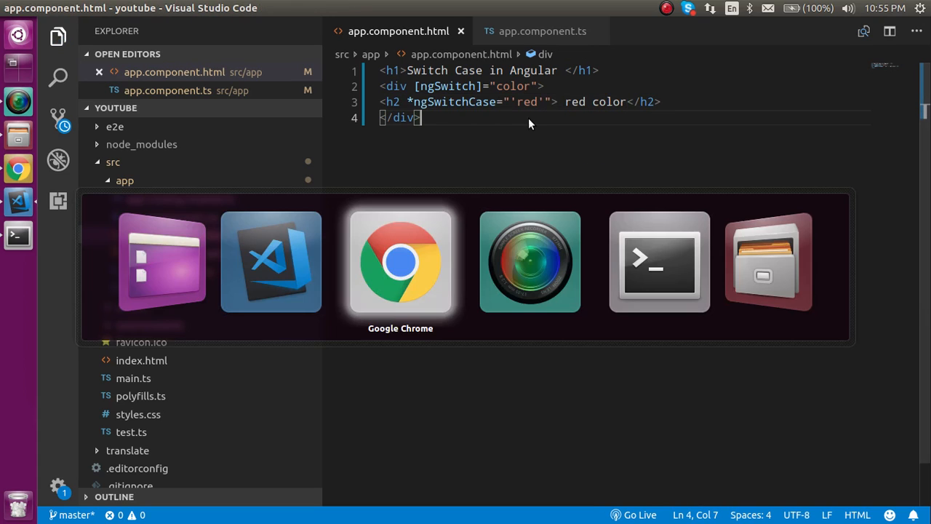
pyautogui.click(400, 262)
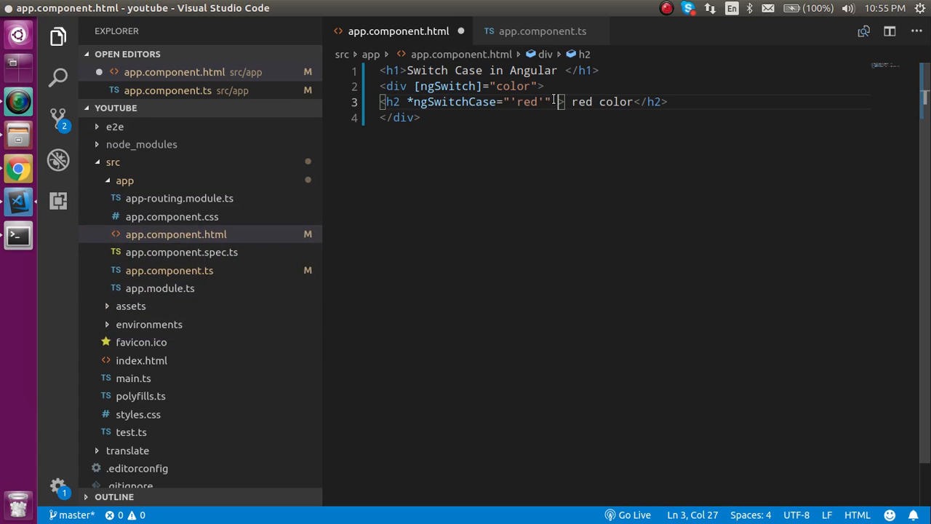
# Add style="color:red" to the red-case h2 after its ngSwitchCase attribute.
pyautogui.write('style="')
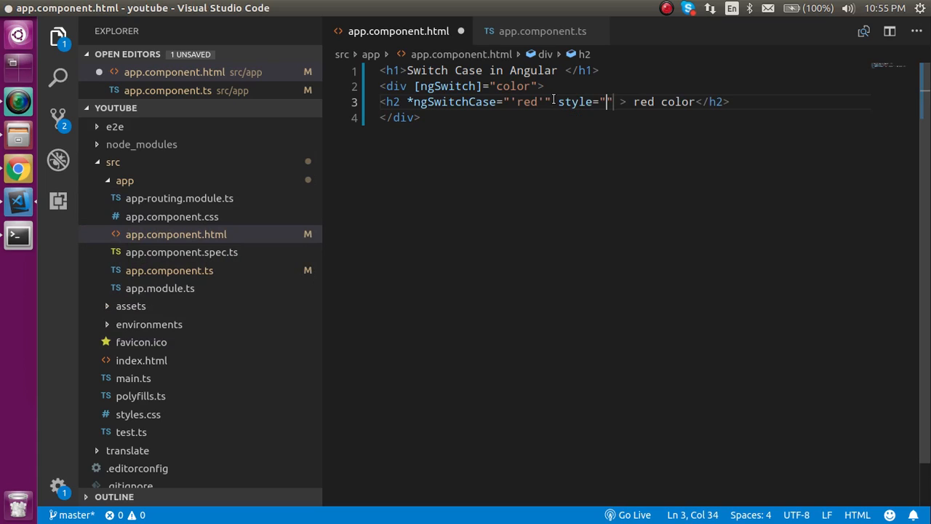
pyautogui.write('color')
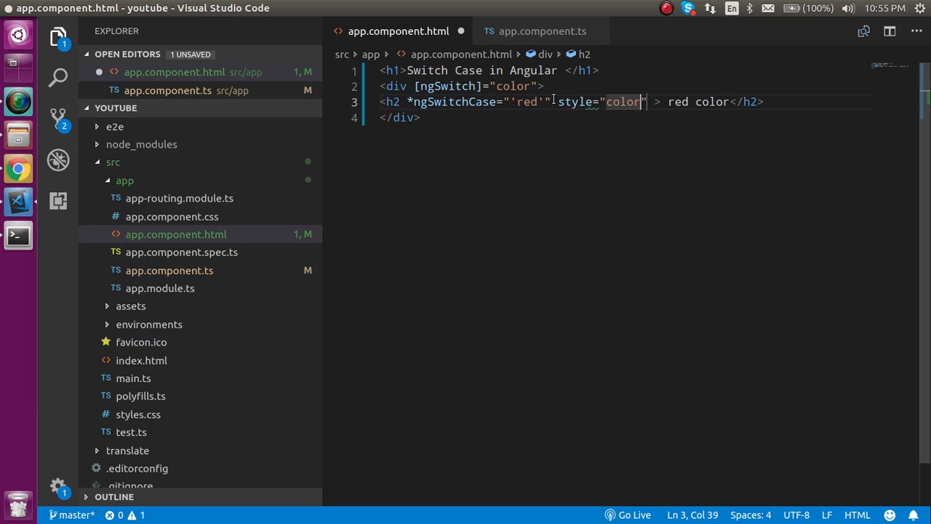
pyautogui.write(':red')
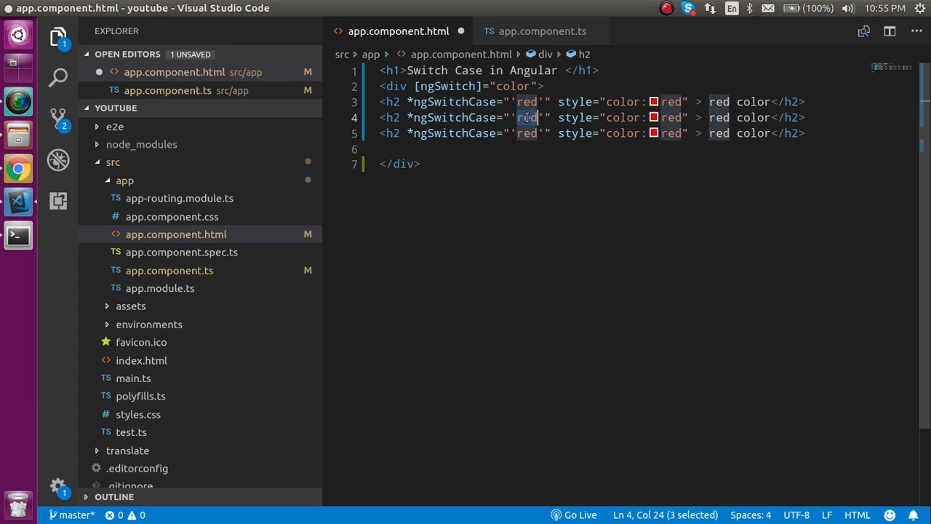
# Set the duplicated h2 lines' case values and style colours to green and yellow.
pyautogui.write('green')
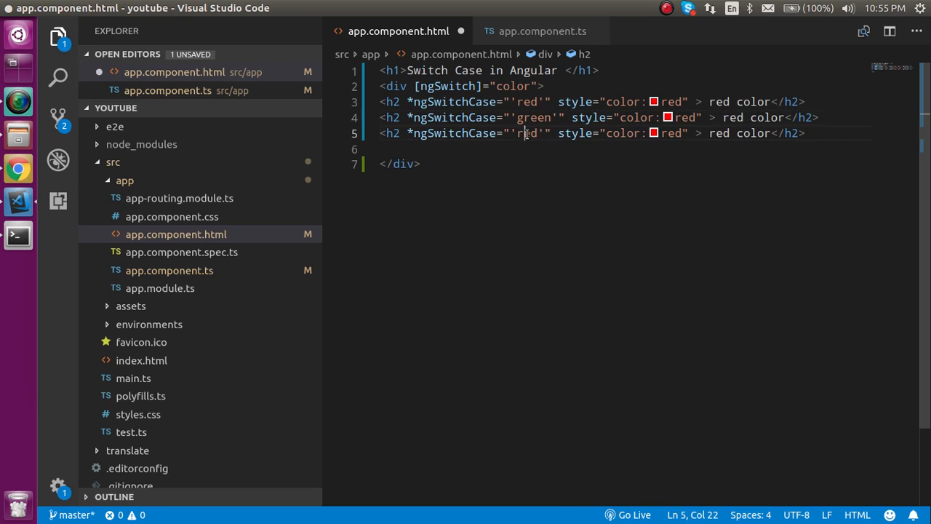
pyautogui.write('yellow')
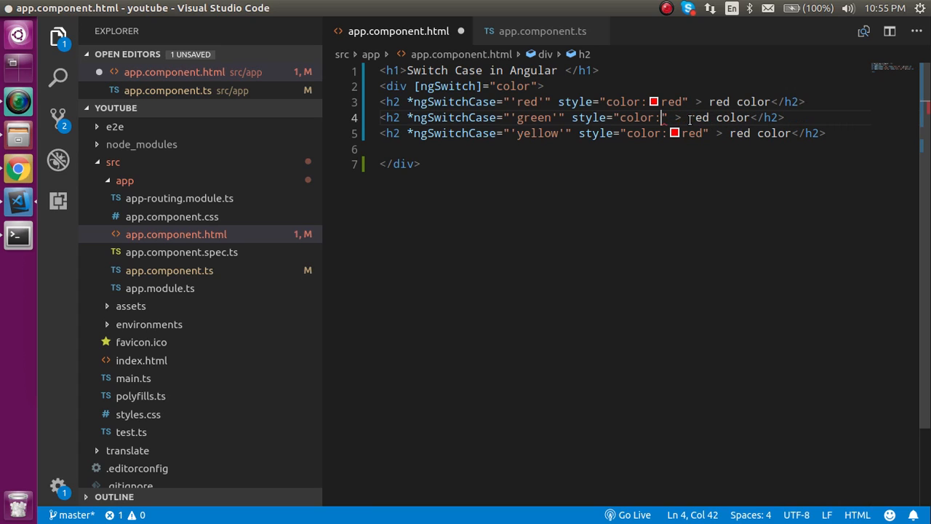
pyautogui.write('green')
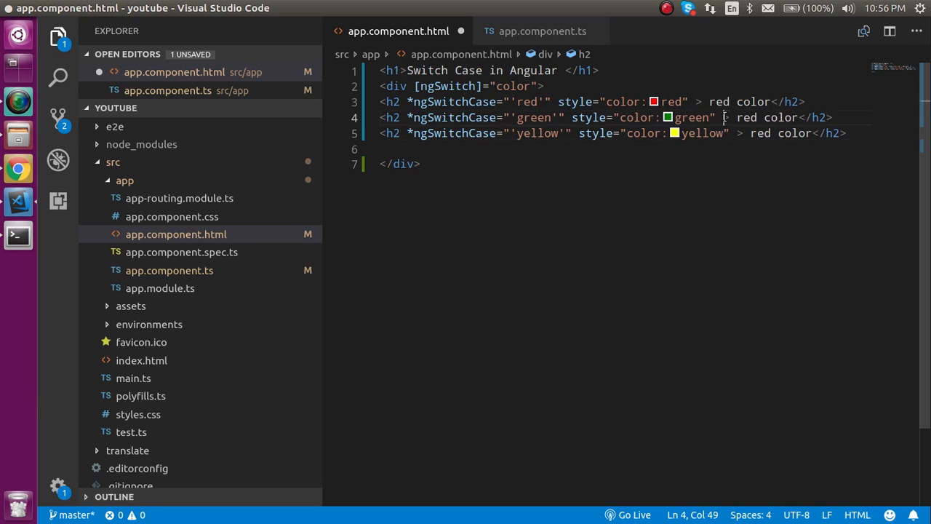
# Relabel the duplicated headings' text to "green color" and "yellow color".
pyautogui.doubleClick(748, 116)
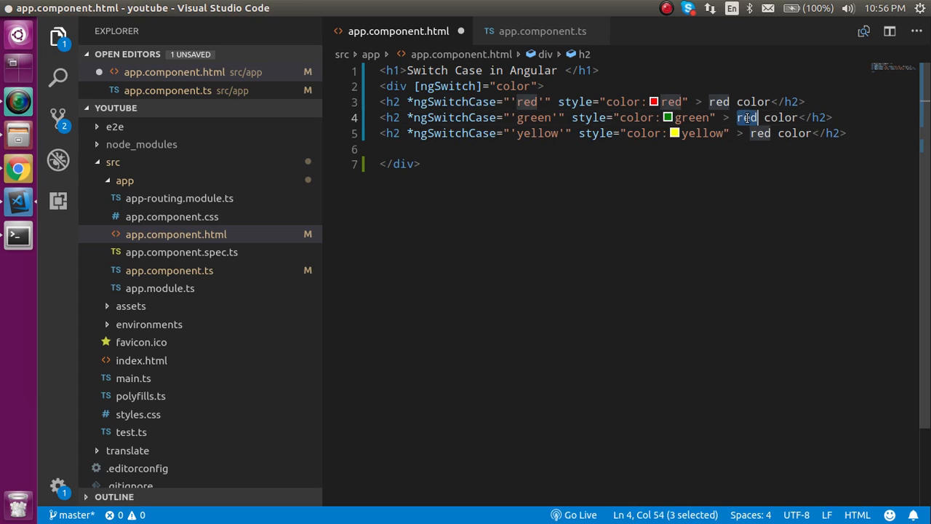
pyautogui.write('green')
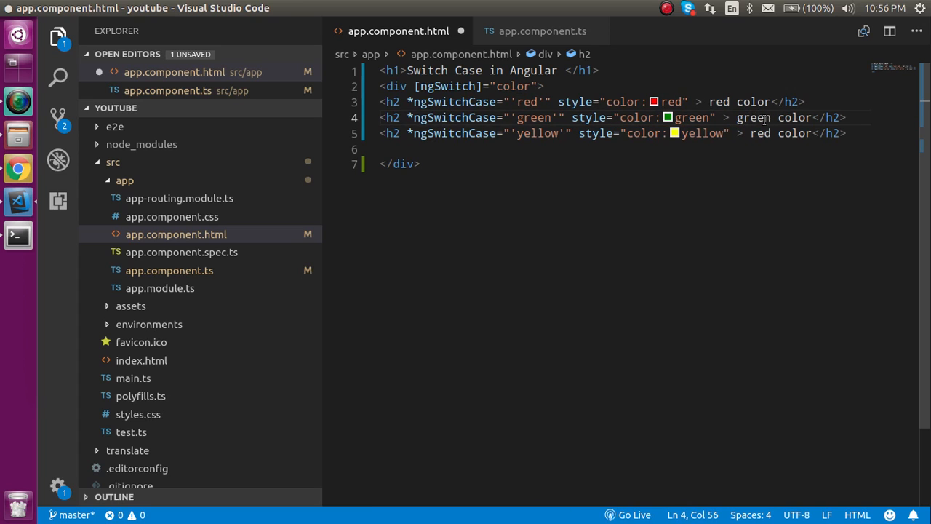
pyautogui.write('yellow')
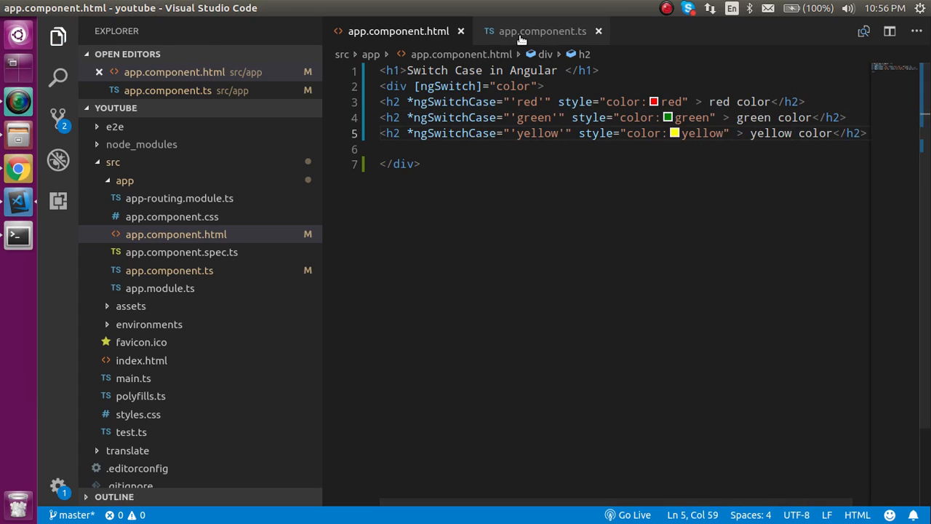
# Edit the color property in app.component.ts to "green", then "yellow".
pyautogui.click(542, 31)
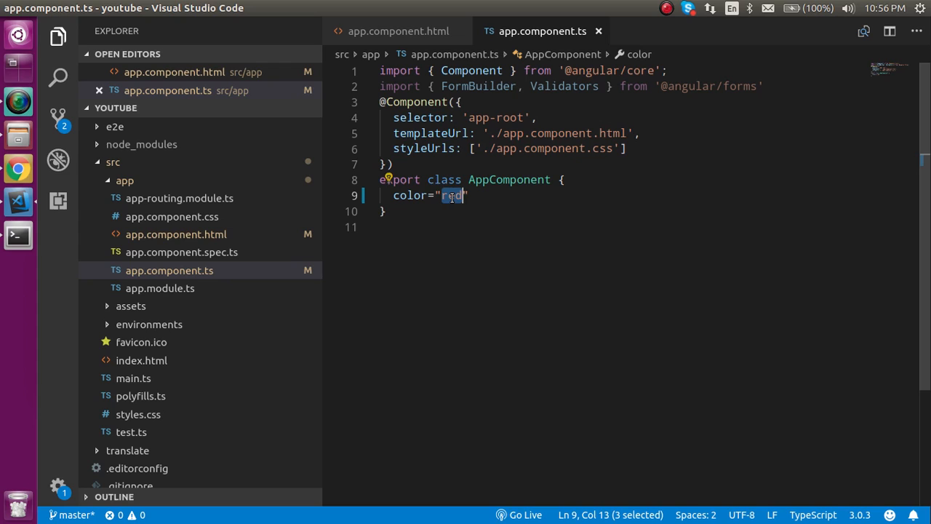
pyautogui.write('green')
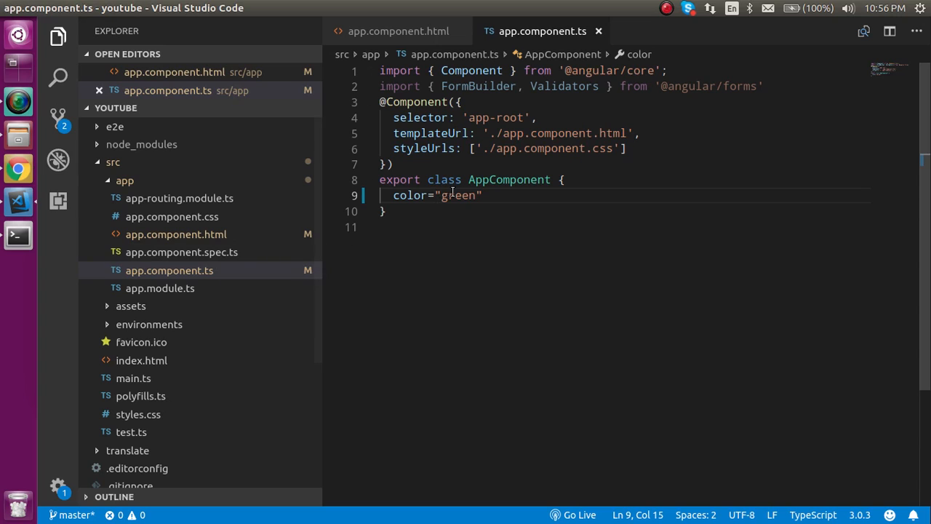
pyautogui.write('yellow')
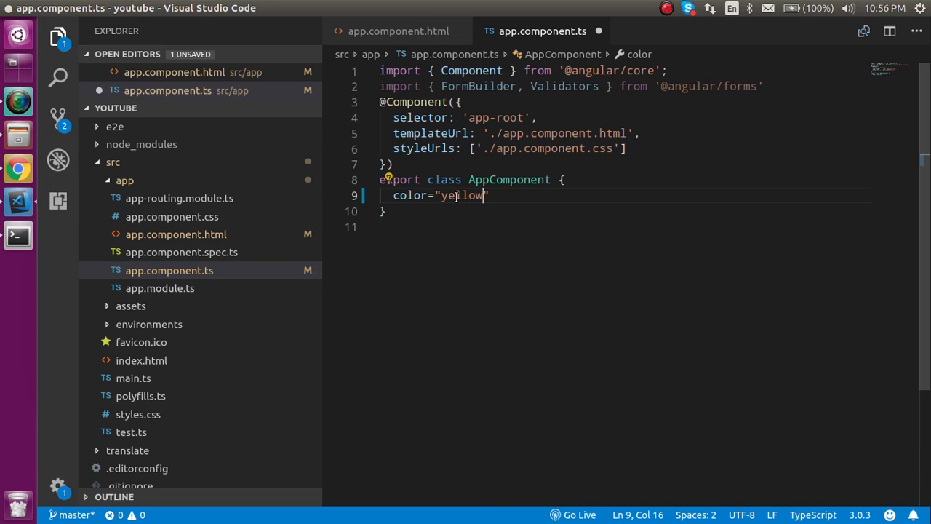